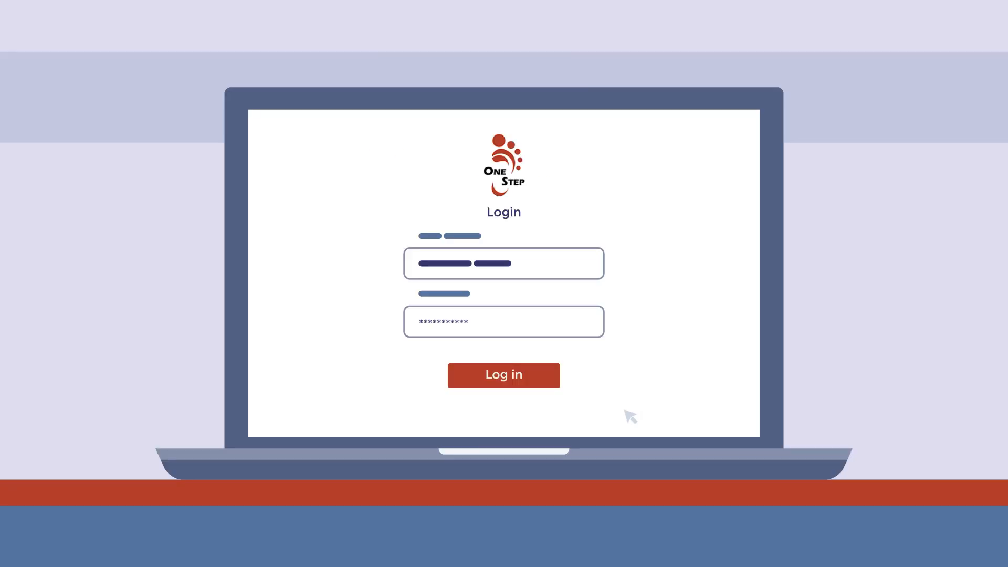
# Log in as the owner to reach the Inspection List of scheduled inspections
pyautogui.click(503, 375)
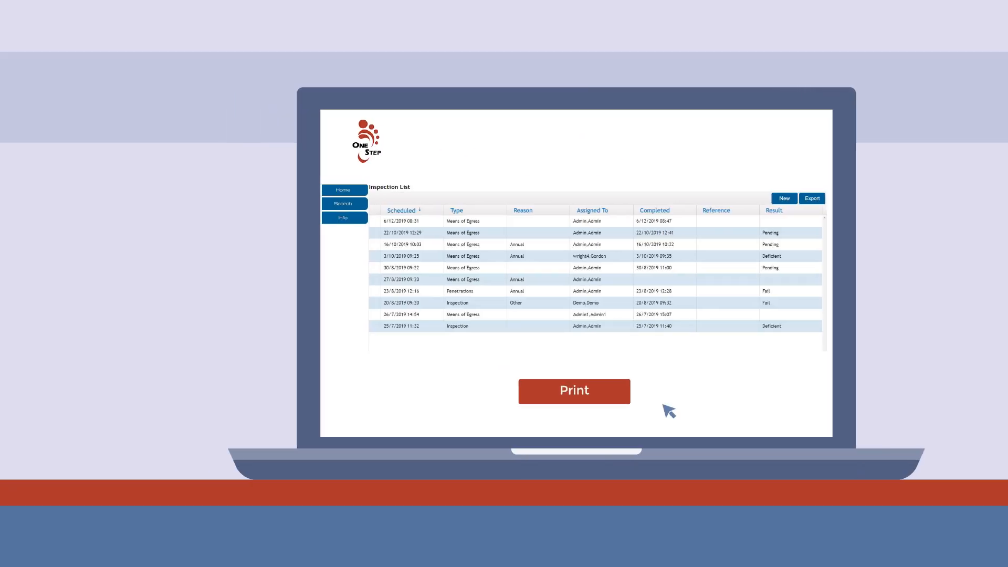